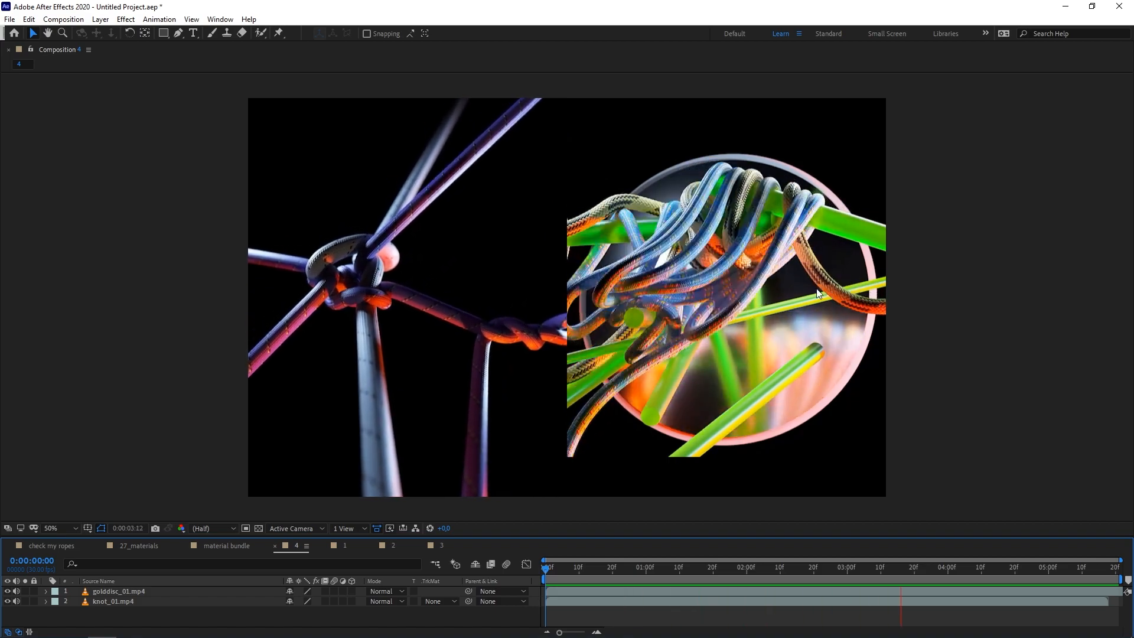
# - Switch from the After Effects rope composition to the empty Cinema 4D scene
pyautogui.click(743, 570)
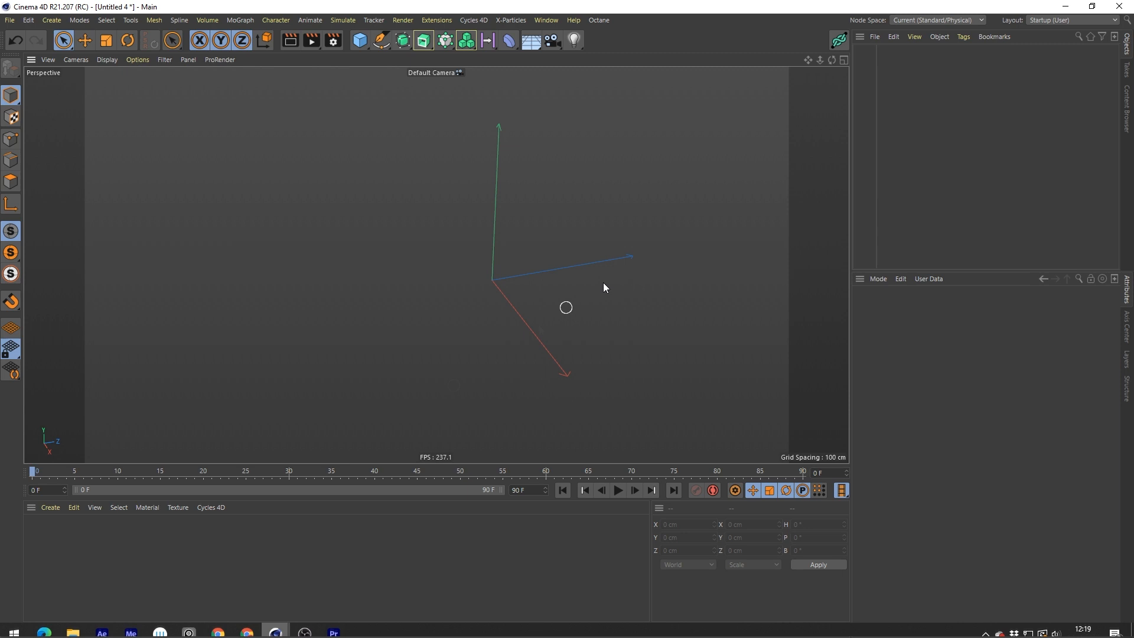
# - Add a Helix spline with End Angle 1950, plus a default cylinder
pyautogui.click(380, 41)
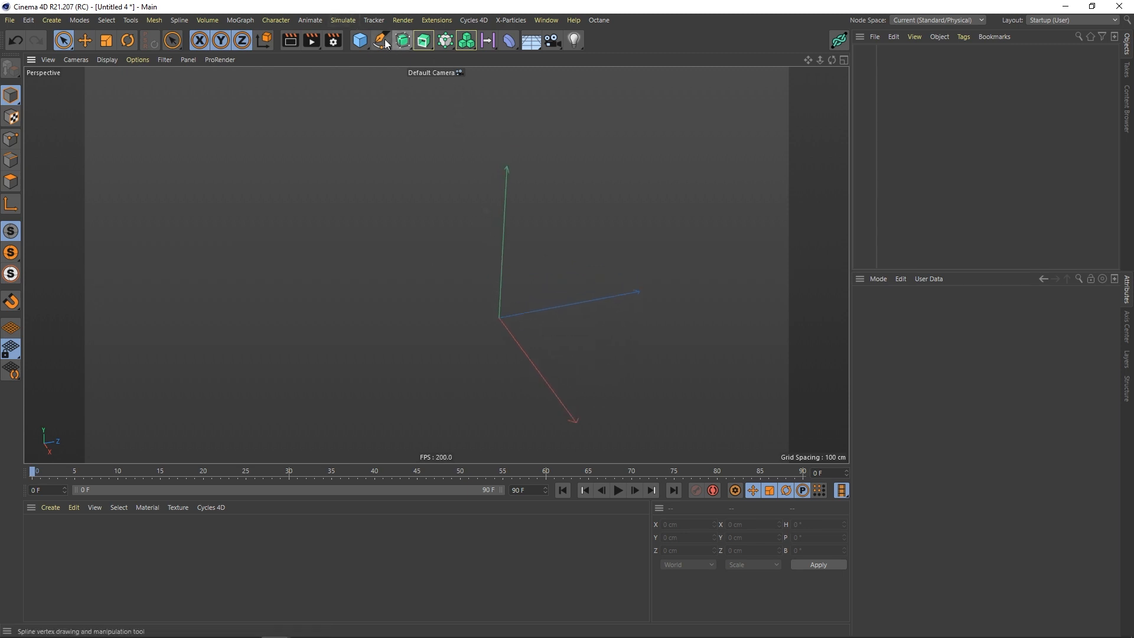
pyautogui.click(380, 40)
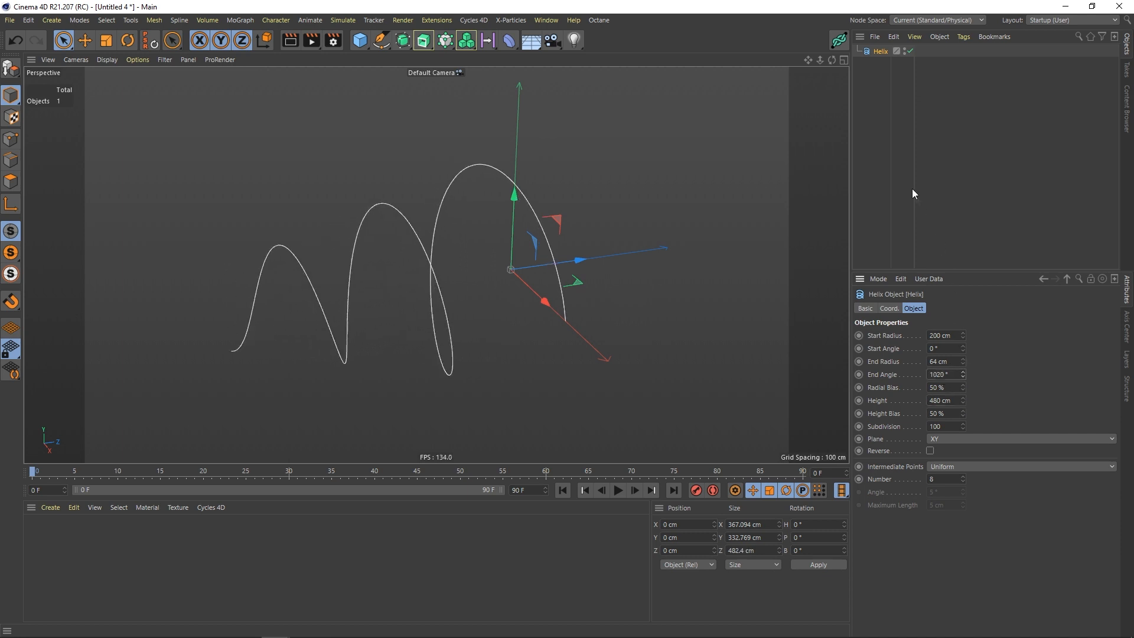
pyautogui.write('1950')
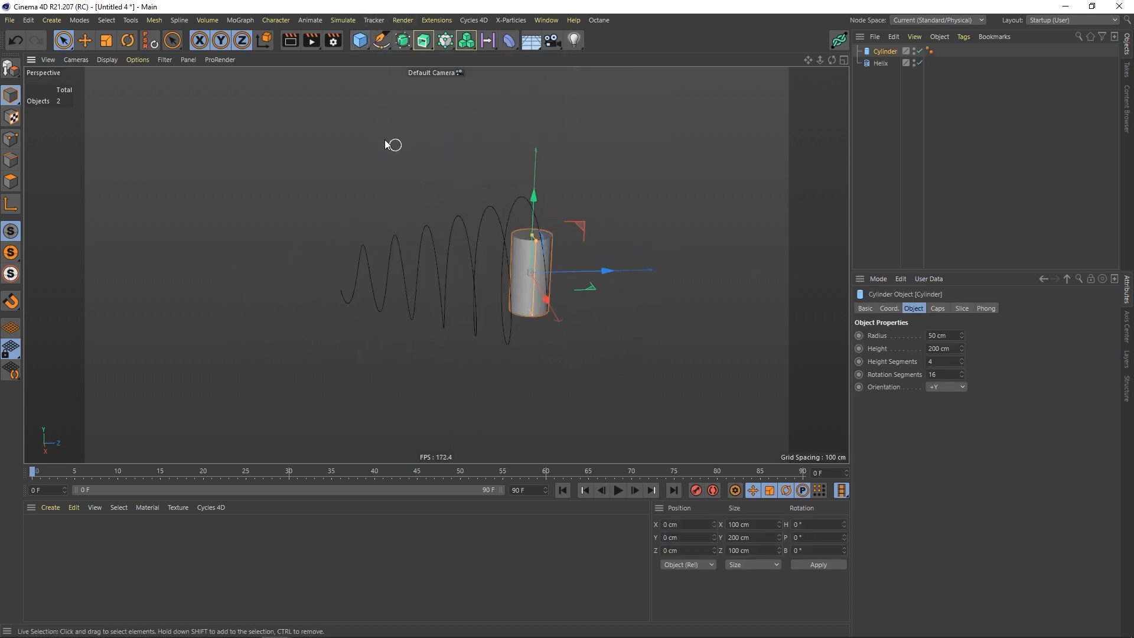
# - Rotate, duplicate and reposition the cylinders so three cross the helix at different angles
pyautogui.click(127, 40)
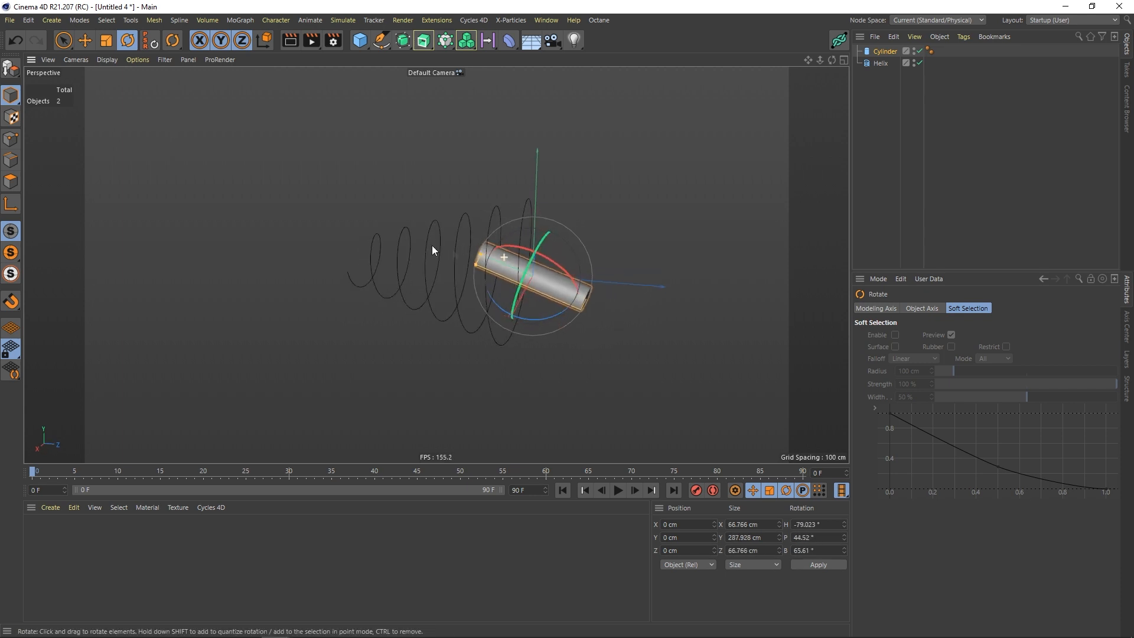
pyautogui.click(879, 64)
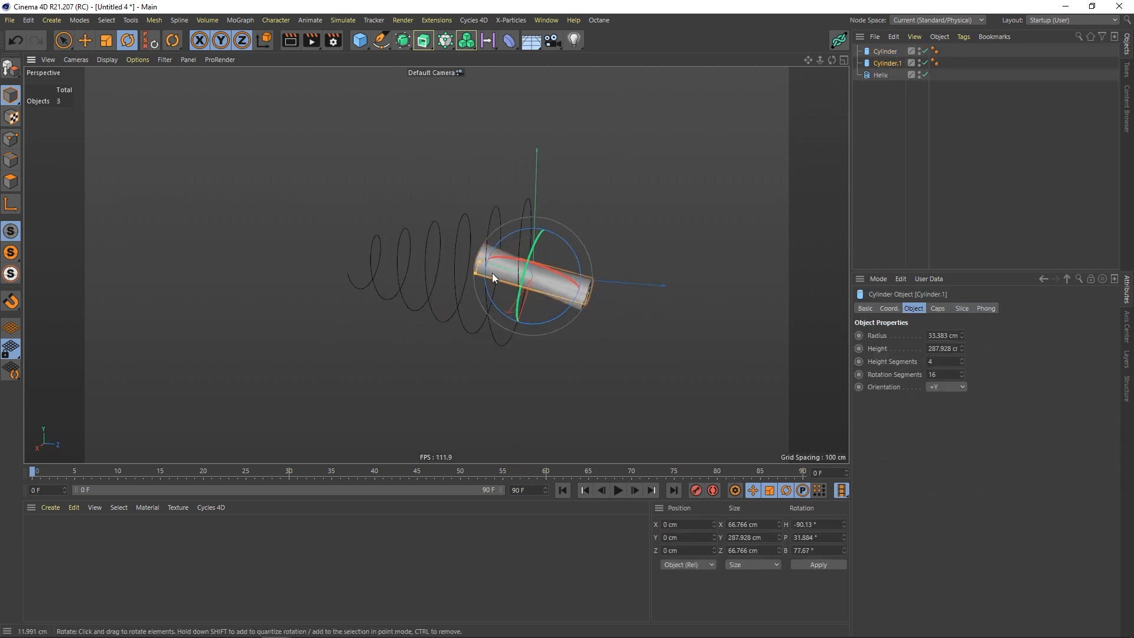
pyautogui.moveTo(495, 278); pyautogui.dragTo(477, 282)
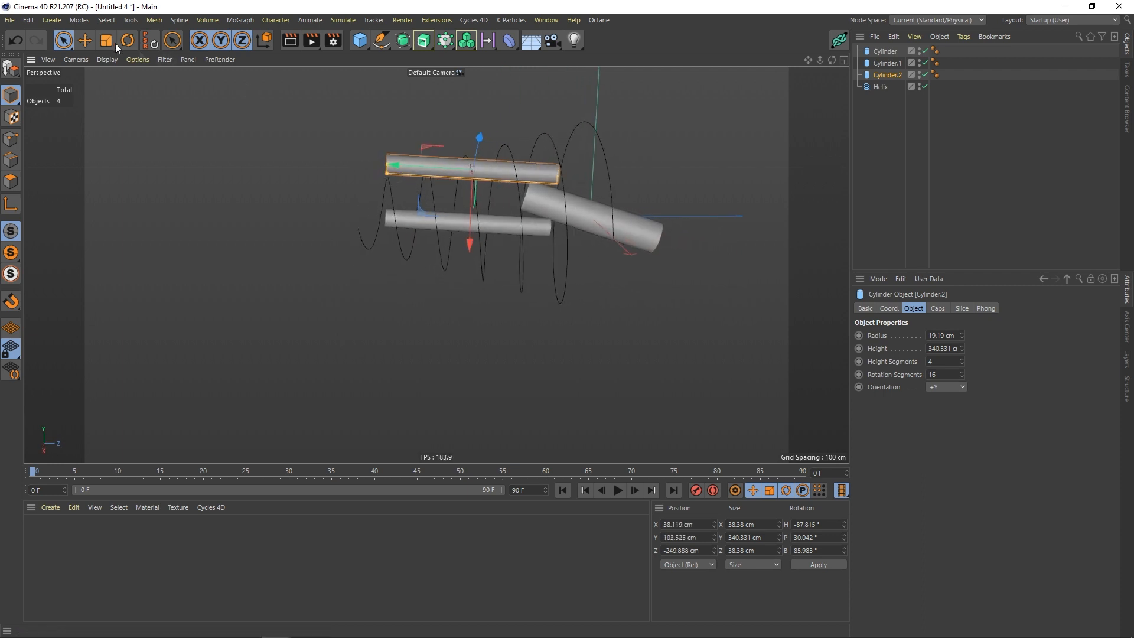
pyautogui.click(126, 39)
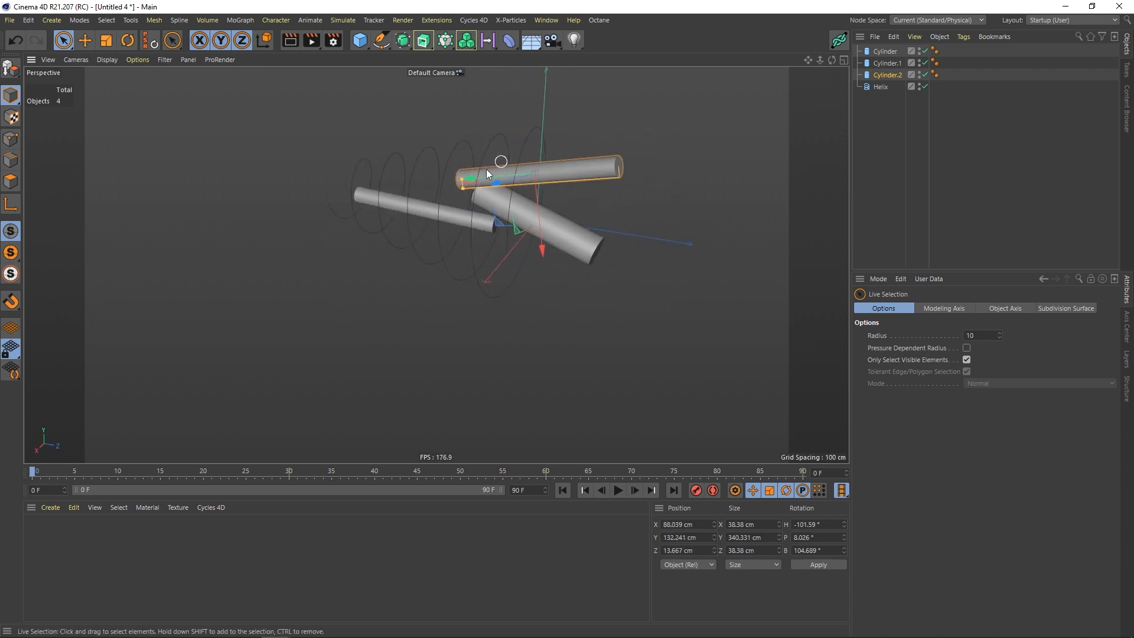
pyautogui.moveTo(470, 179); pyautogui.dragTo(499, 138)
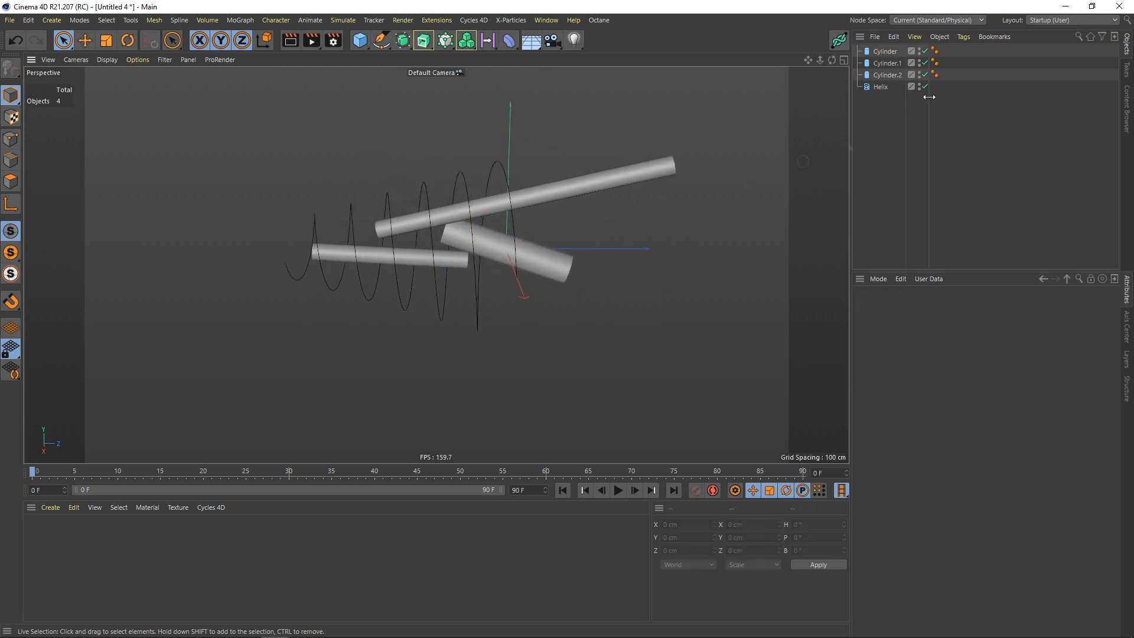
# - Add Collider Body simulation tags to the three selected cylinders
pyautogui.rightClick(882, 75)
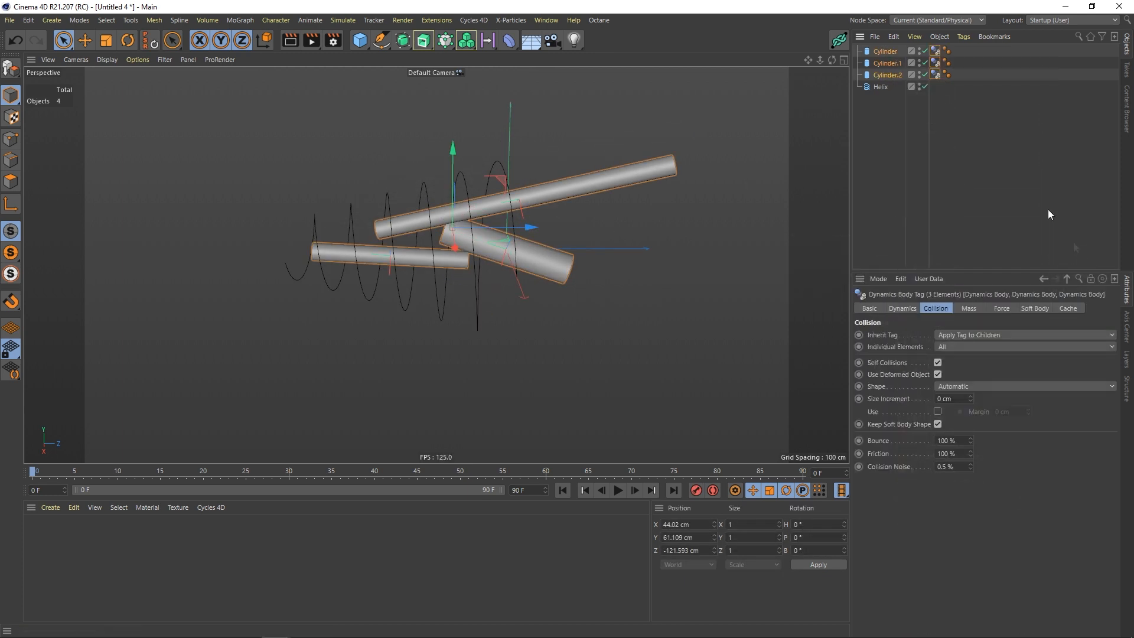
pyautogui.click(881, 87)
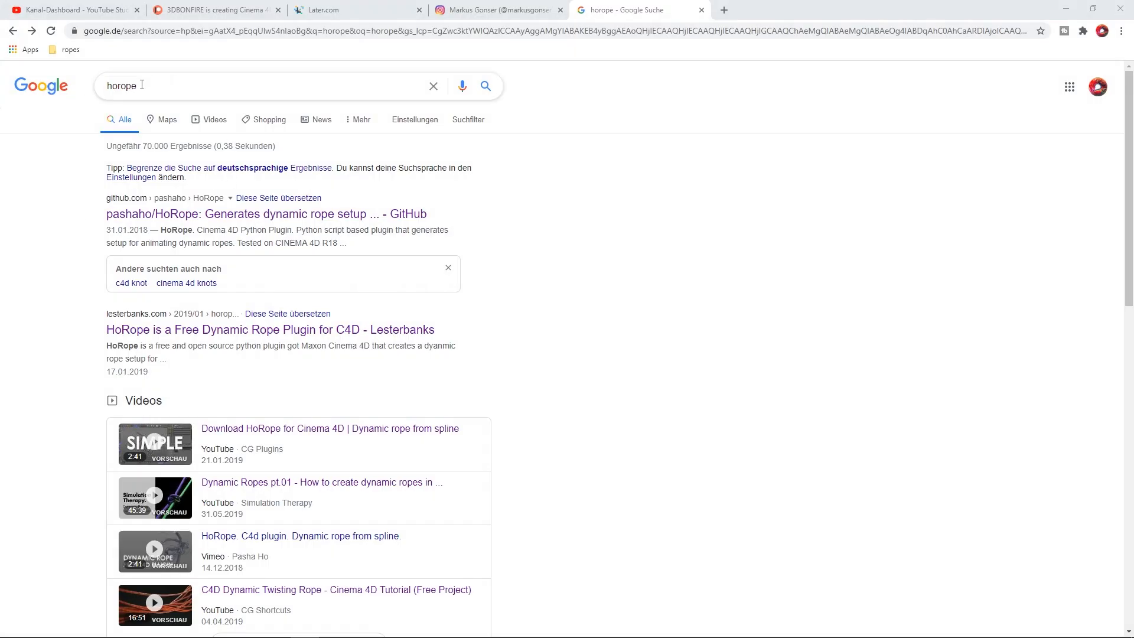
# - Open the pashaho/HoRope GitHub page and scroll to its Installation section
pyautogui.click(266, 214)
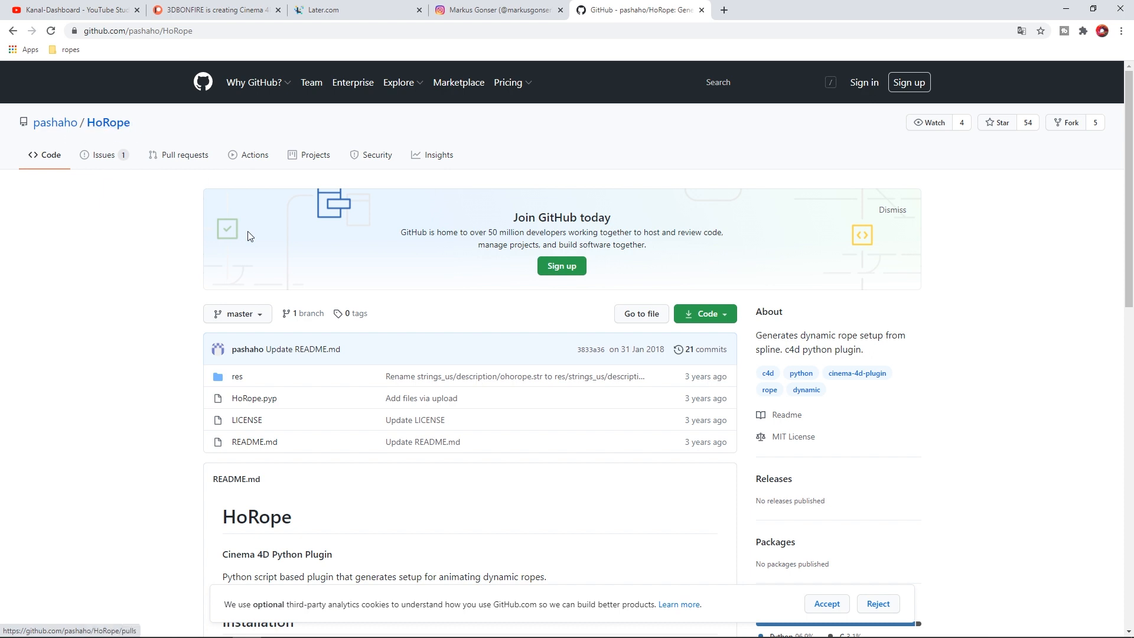
pyautogui.scroll(-3)
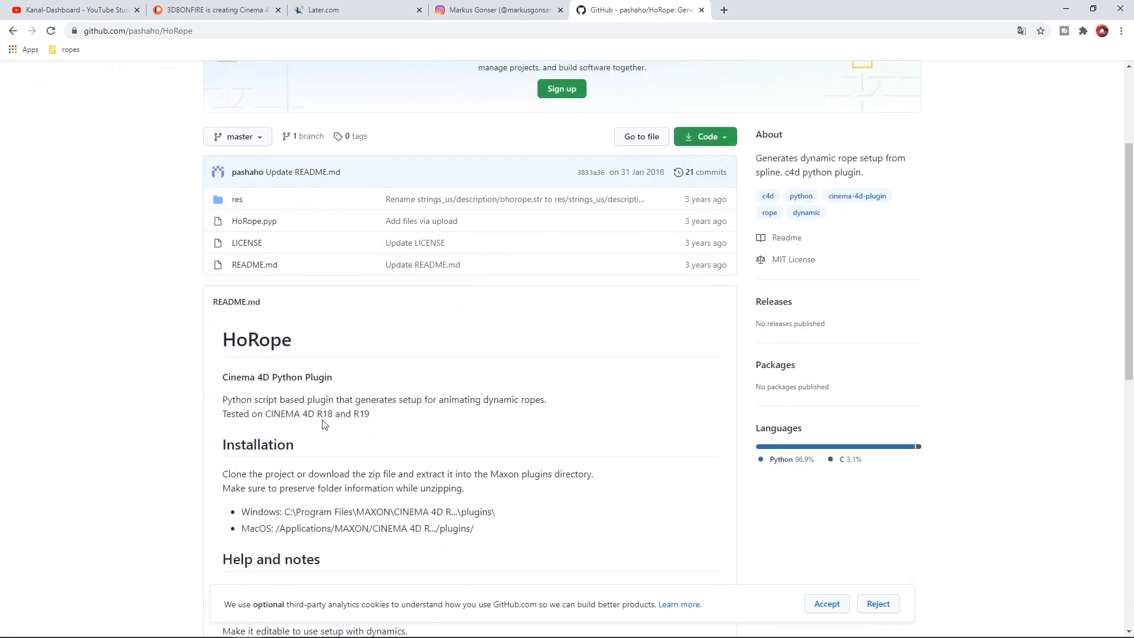
pyautogui.moveTo(361, 440)
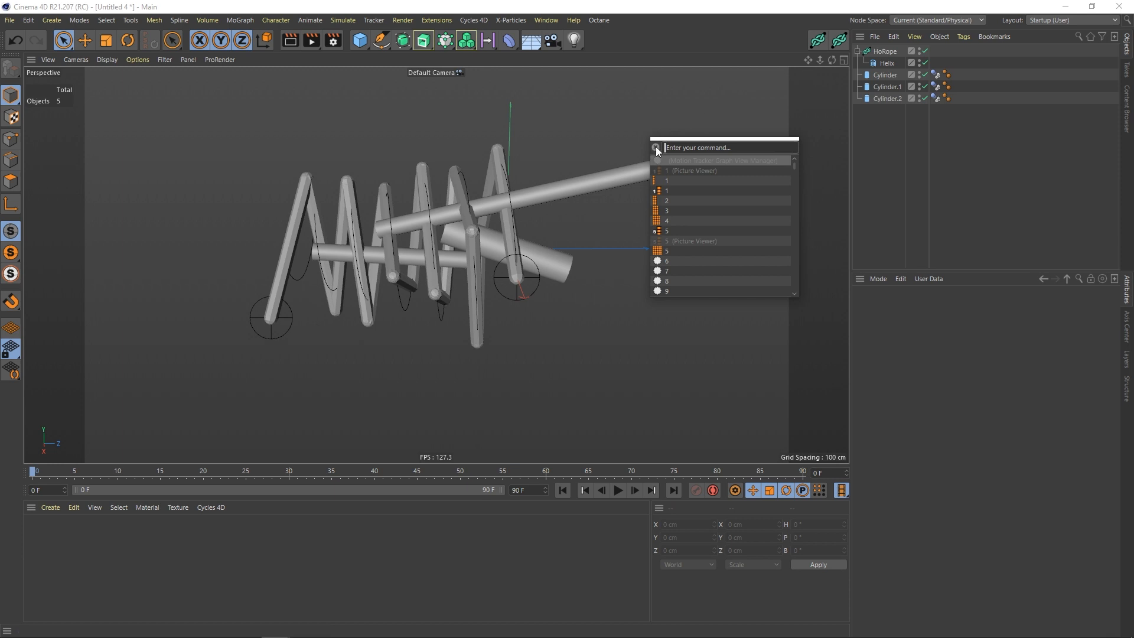
# - Run HoRope on the helix with sweep creation enabled, then play the simulation
pyautogui.click(883, 51)
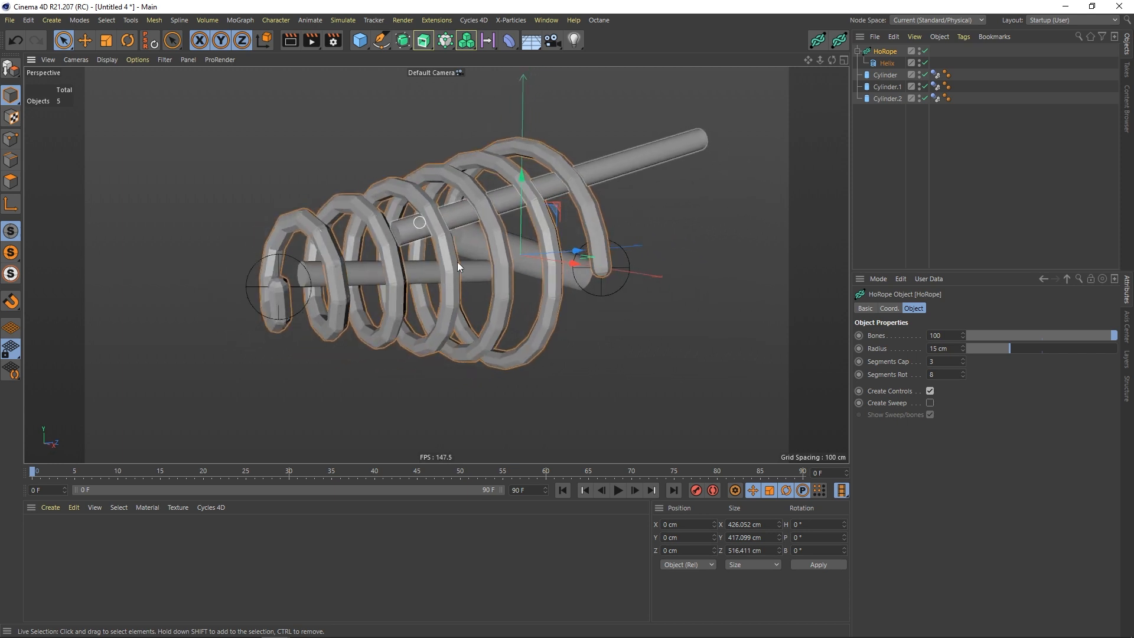
pyautogui.click(930, 390)
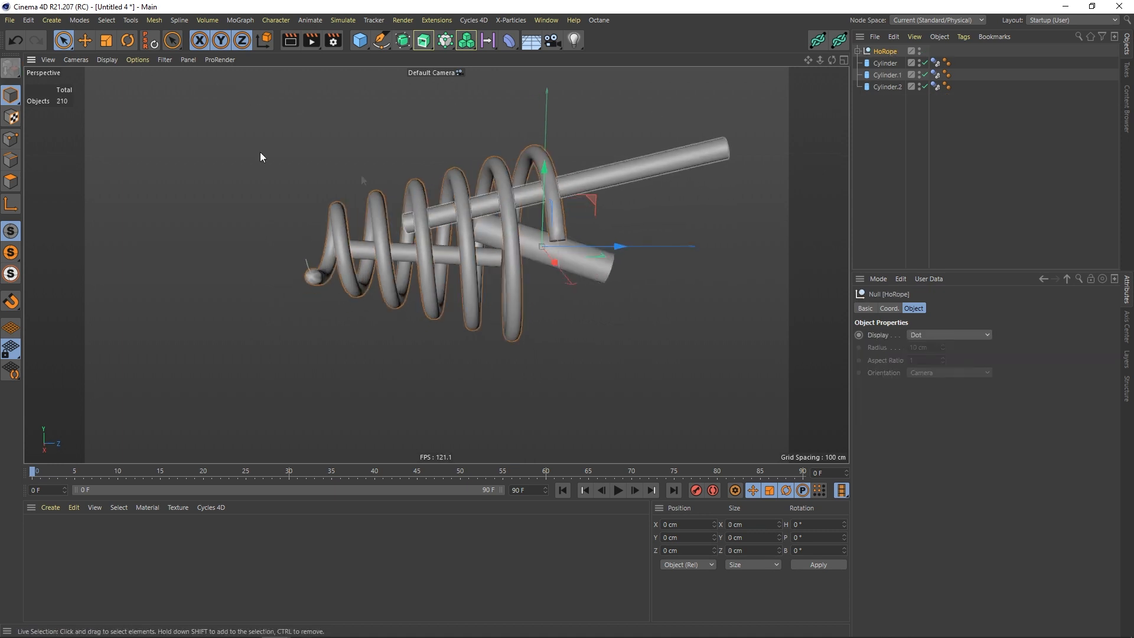
pyautogui.click(617, 490)
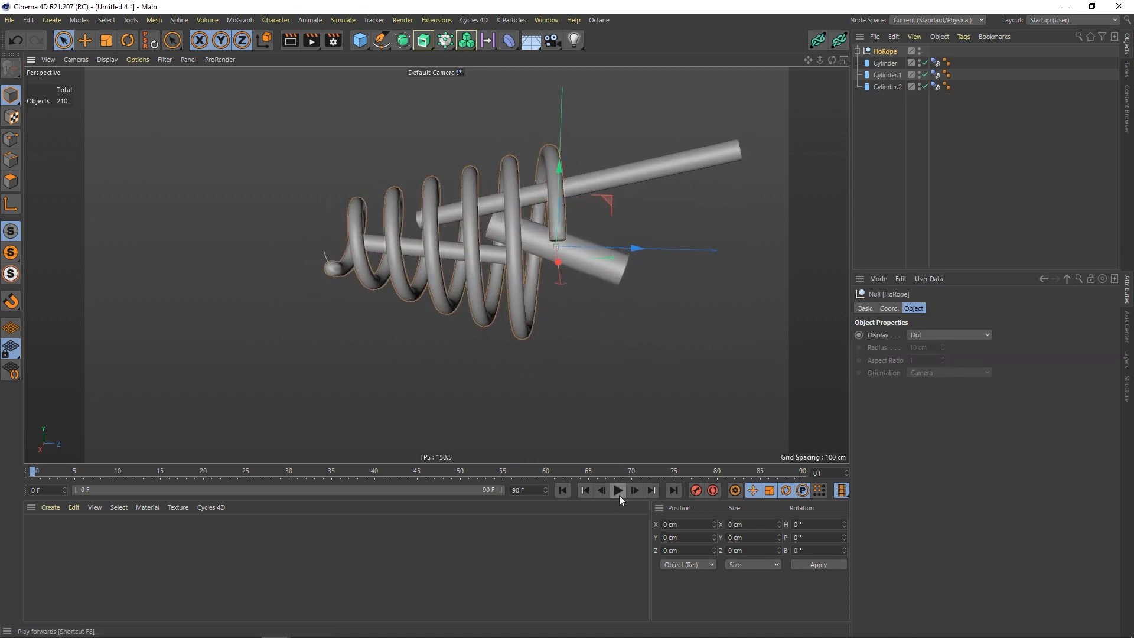
pyautogui.click(616, 490)
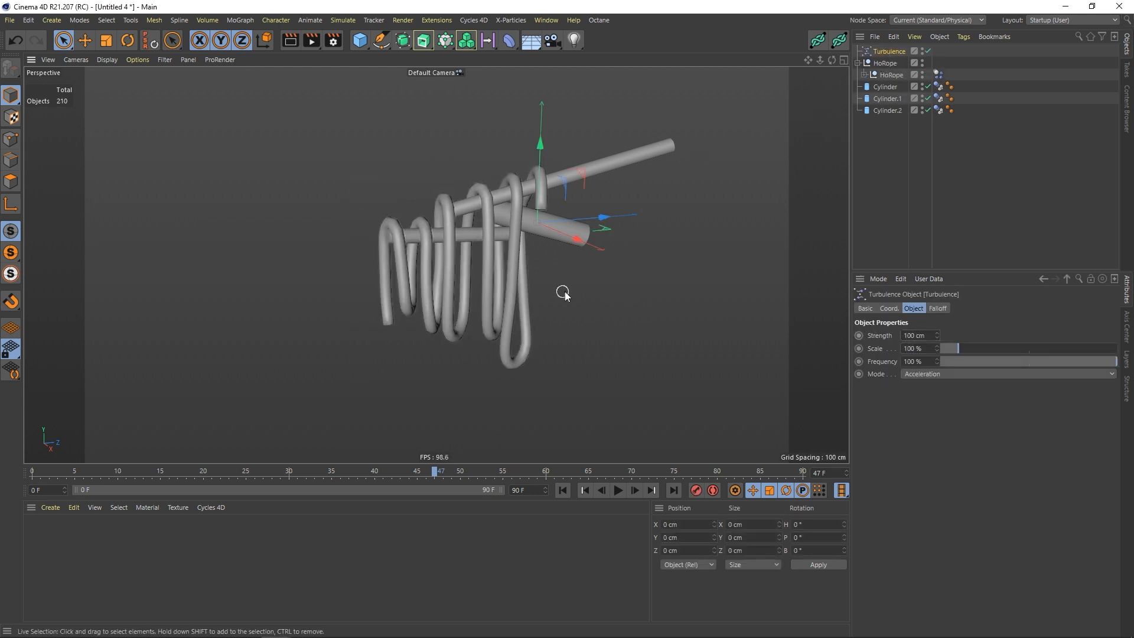
# - Replay the rope simulation and add a Turbulence force via 'turb'
pyautogui.click(617, 490)
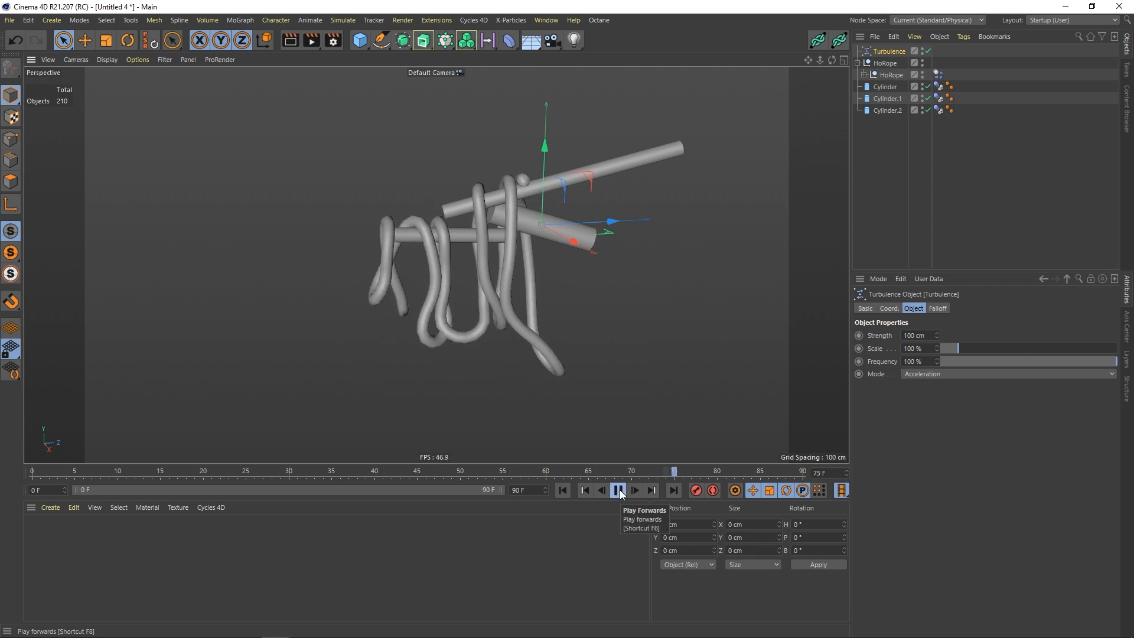
pyautogui.click(617, 490)
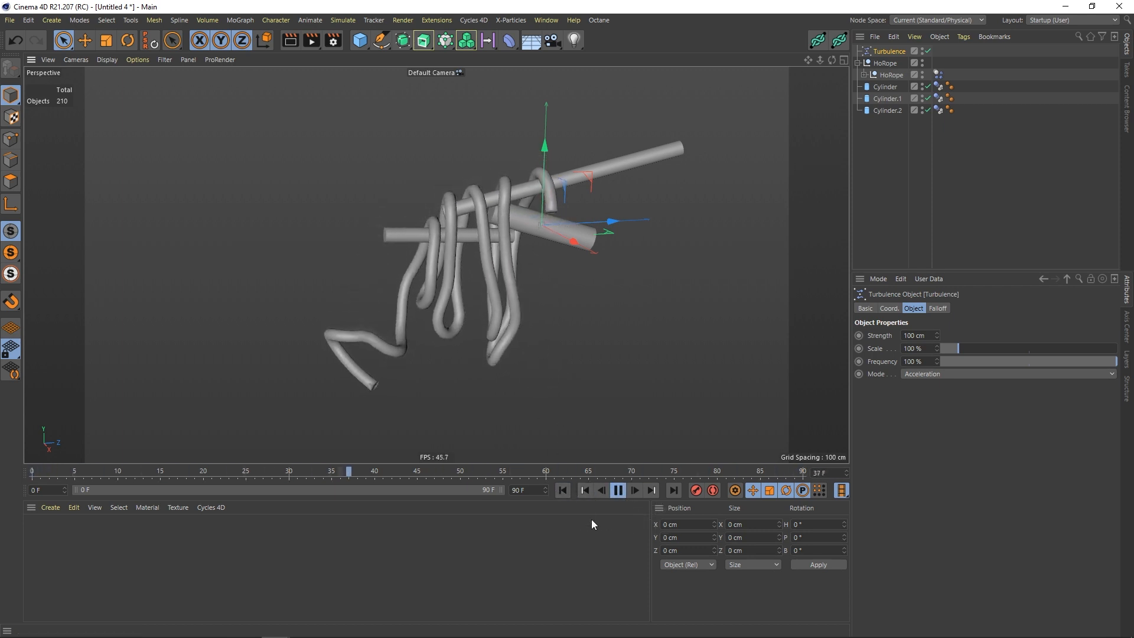
pyautogui.write('turb')
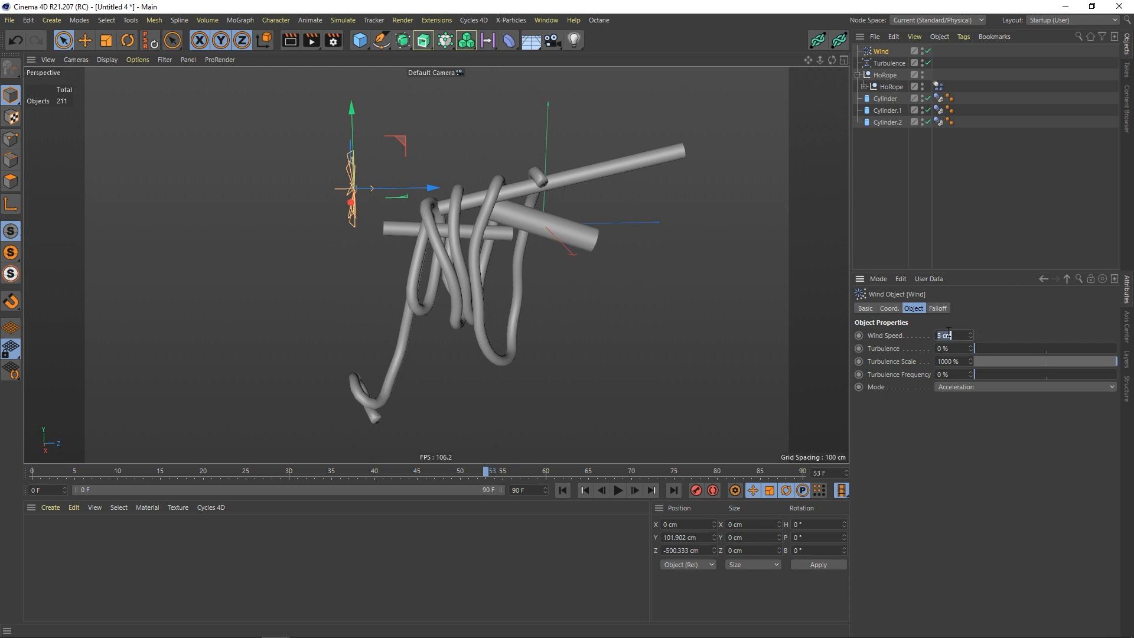
# - Set the Wind speed, rotate the wind to an angle, and replay from the start
pyautogui.click(127, 40)
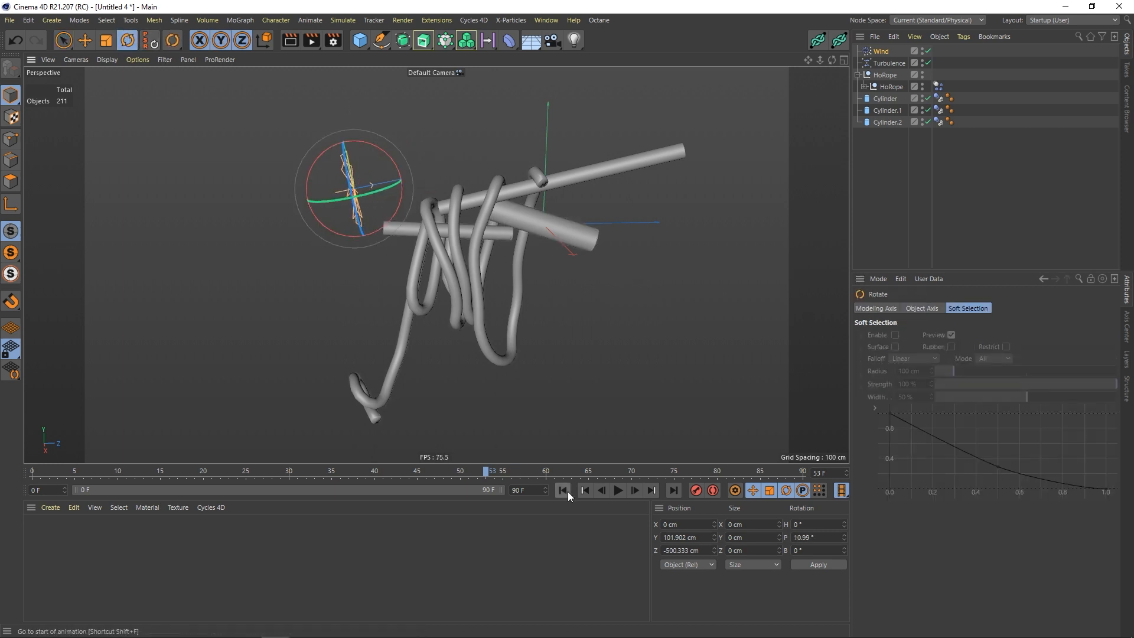
pyautogui.click(616, 490)
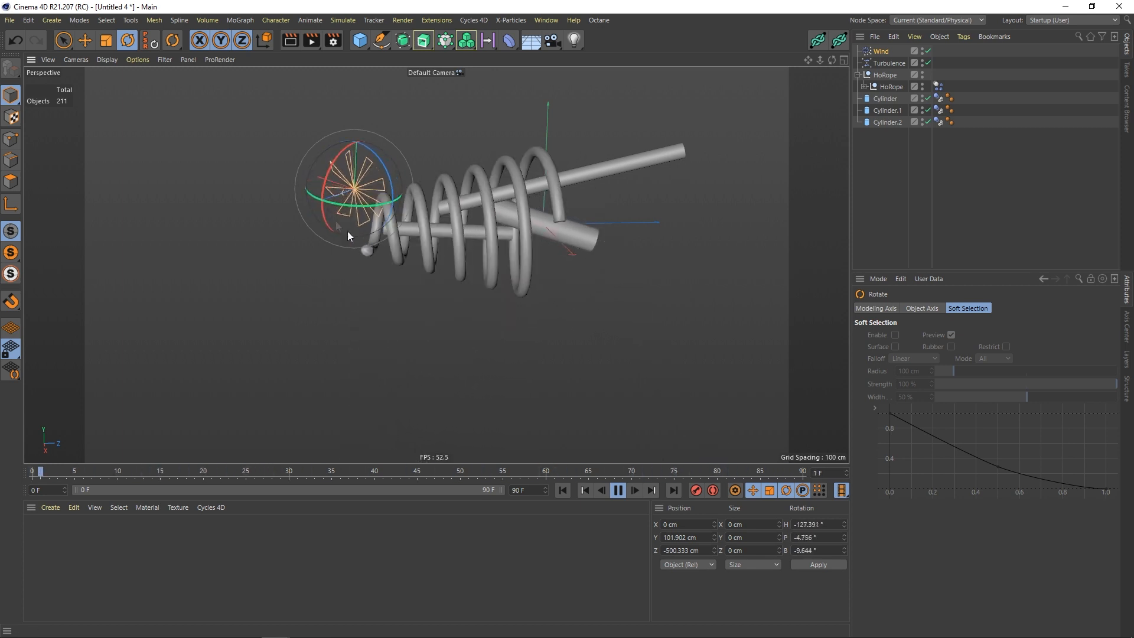
pyautogui.click(618, 490)
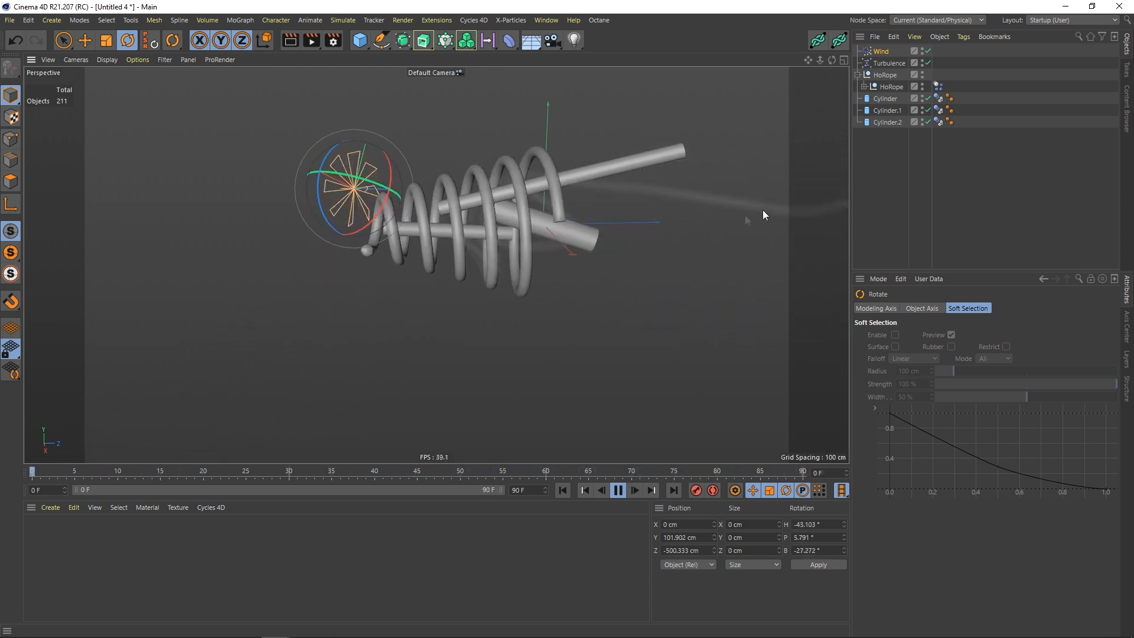
pyautogui.click(618, 490)
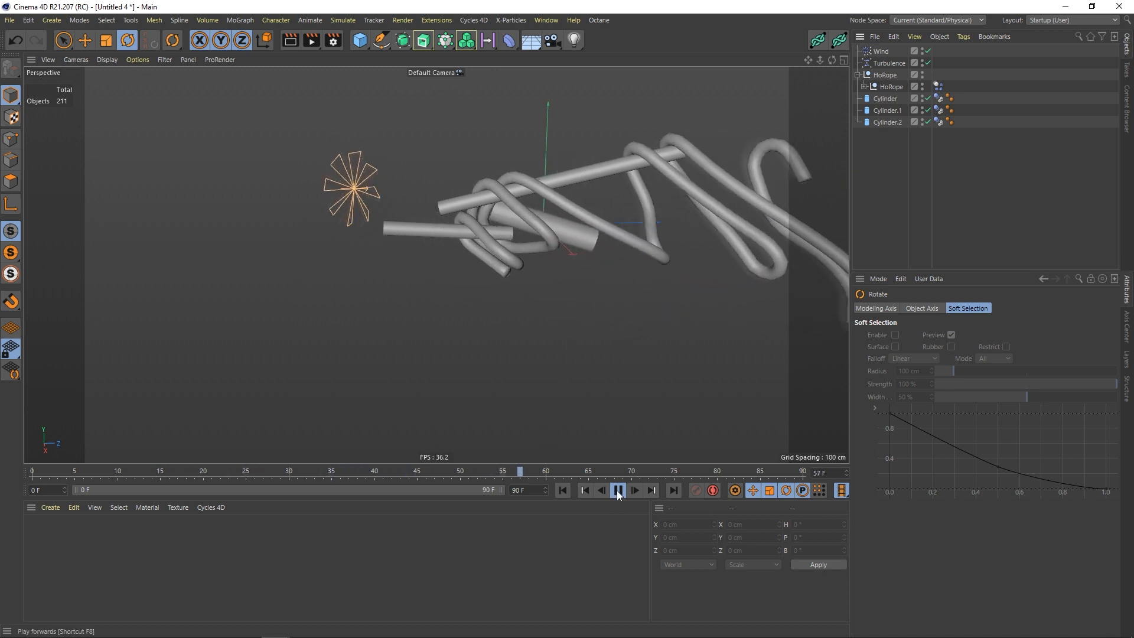